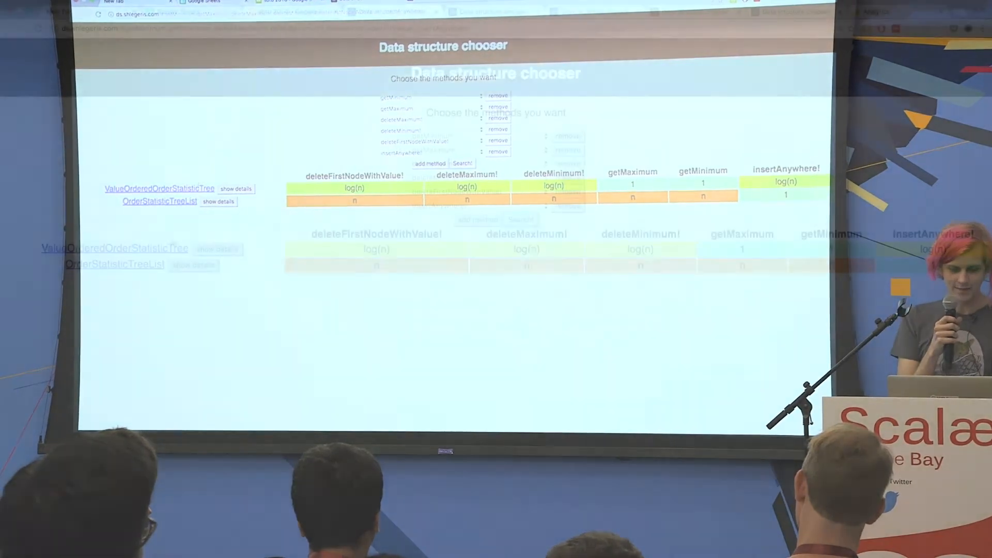
# Search the chooser for getFirst, deleteFirst!, insertLast!, deleteAtIndex!, listing OrderStatisticTreeList and TieredVector.
pyautogui.click(216, 249)
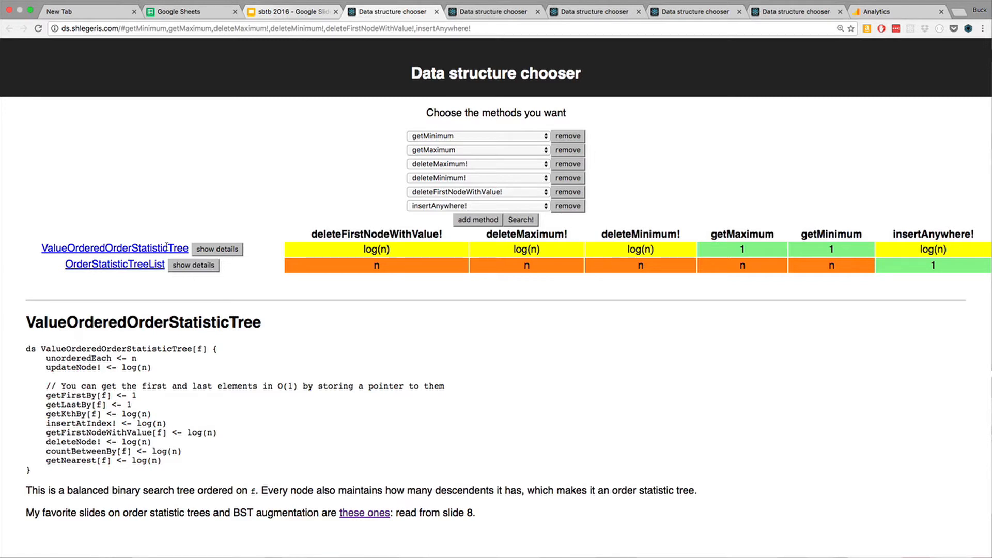
pyautogui.moveTo(204, 421)
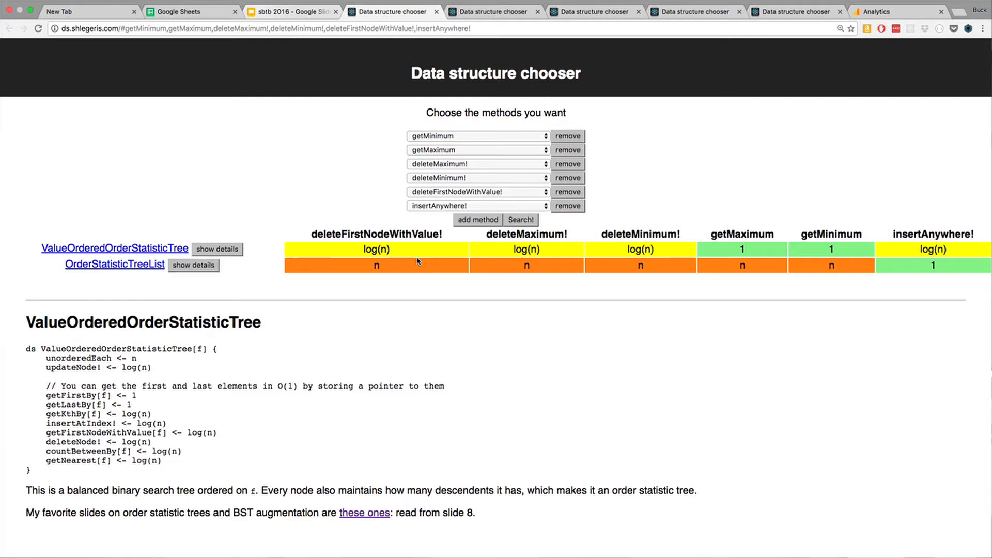
pyautogui.moveTo(915, 218)
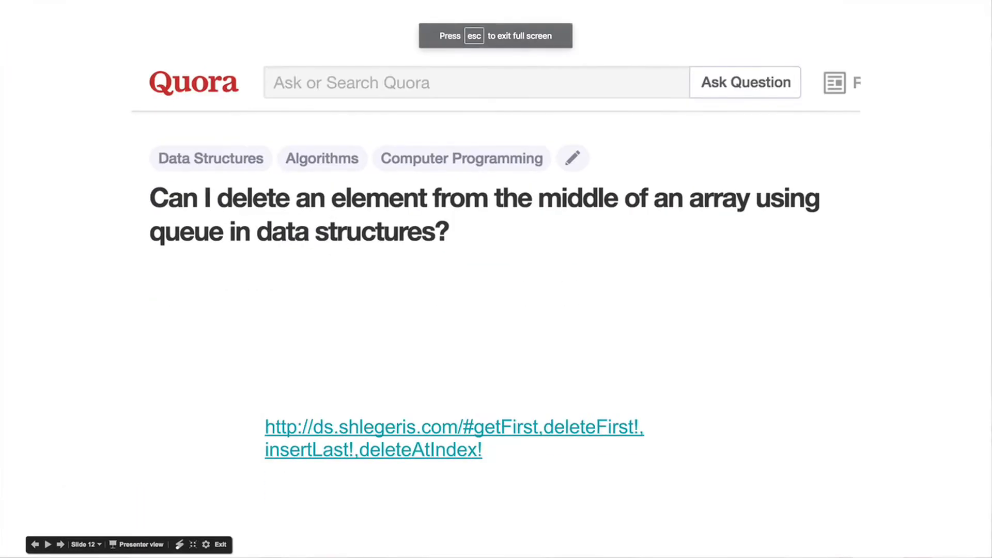
pyautogui.moveTo(461, 440)
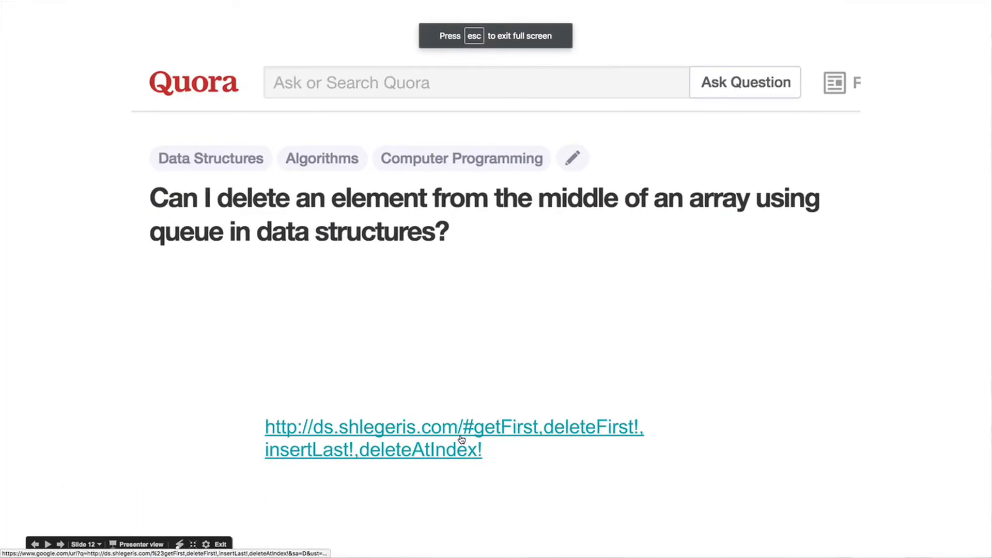
pyautogui.click(453, 427)
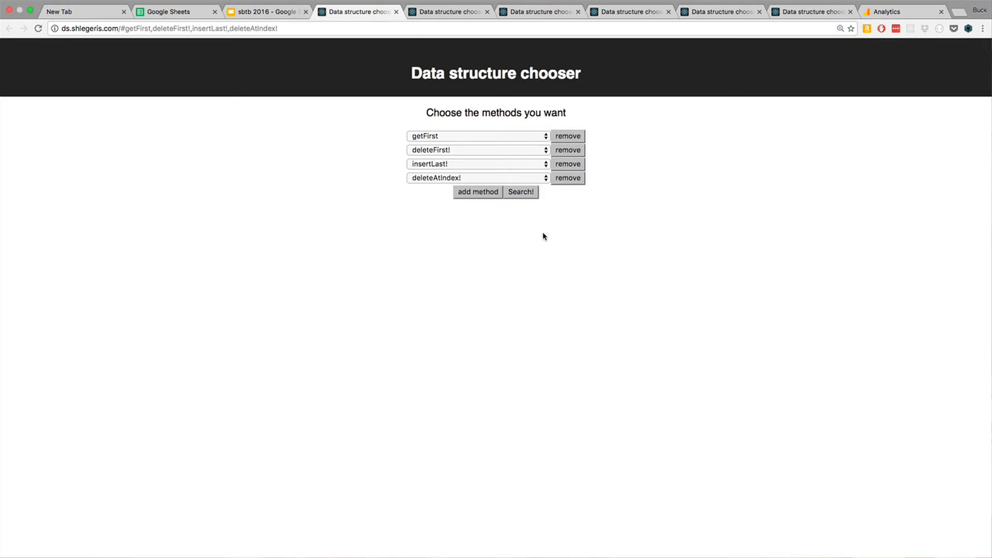
pyautogui.click(520, 192)
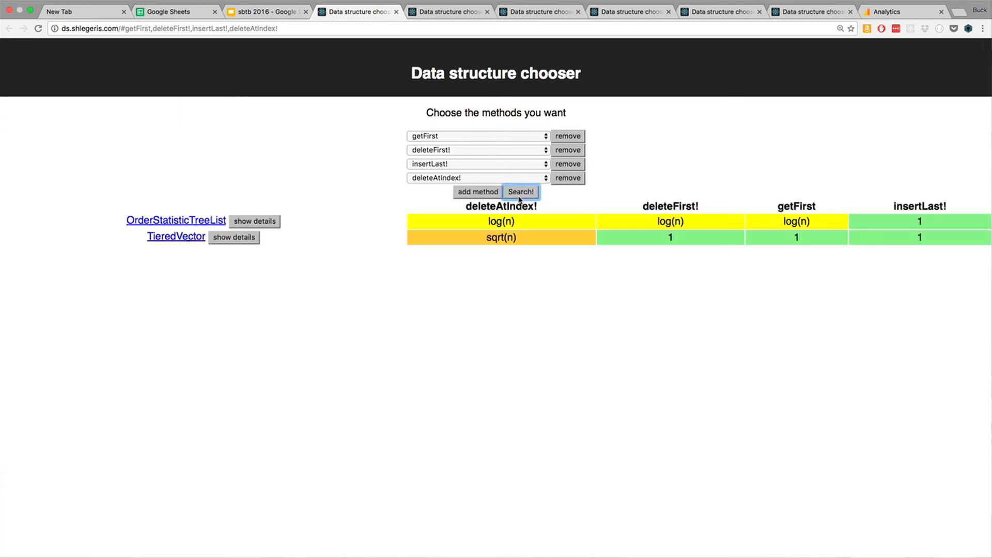